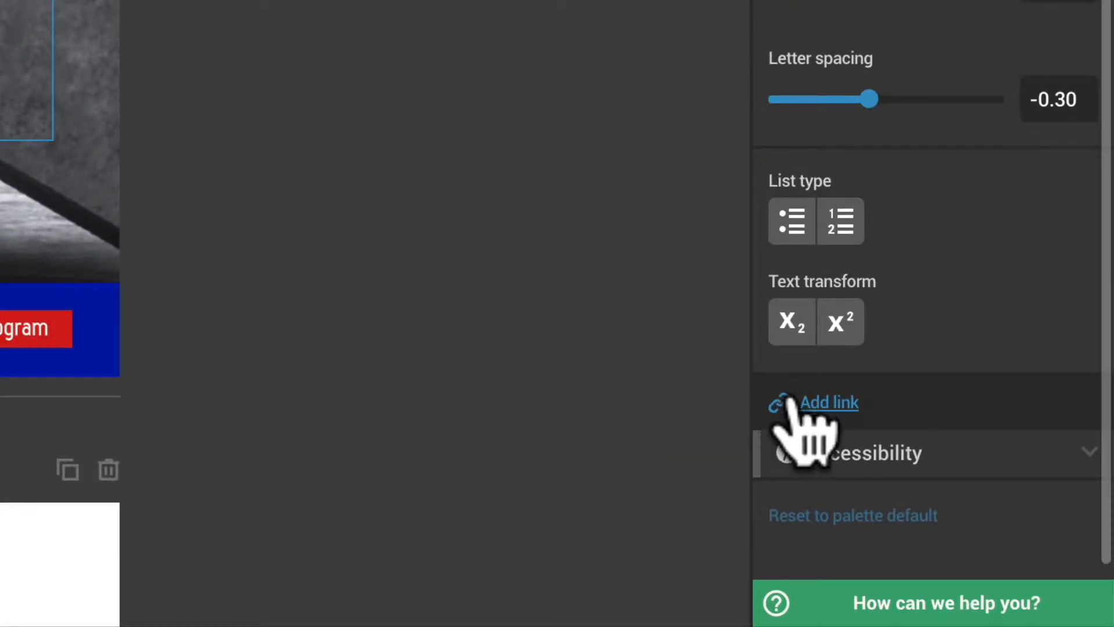
# Step: Link the selected Summary entry to Page 2 of the report and apply it
pyautogui.click(828, 402)
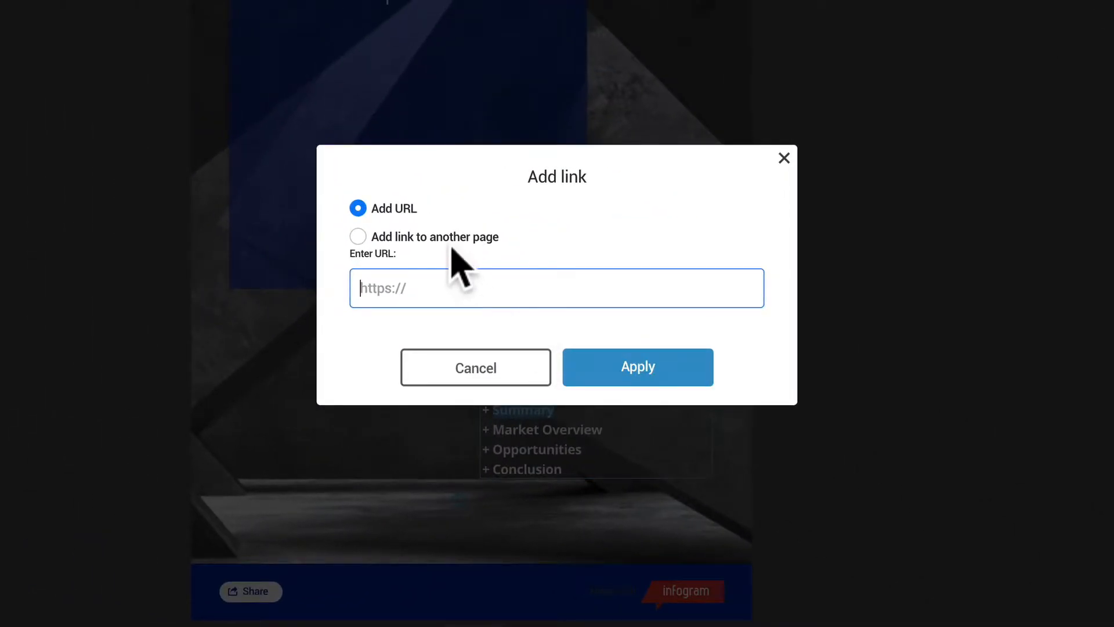
pyautogui.click(358, 237)
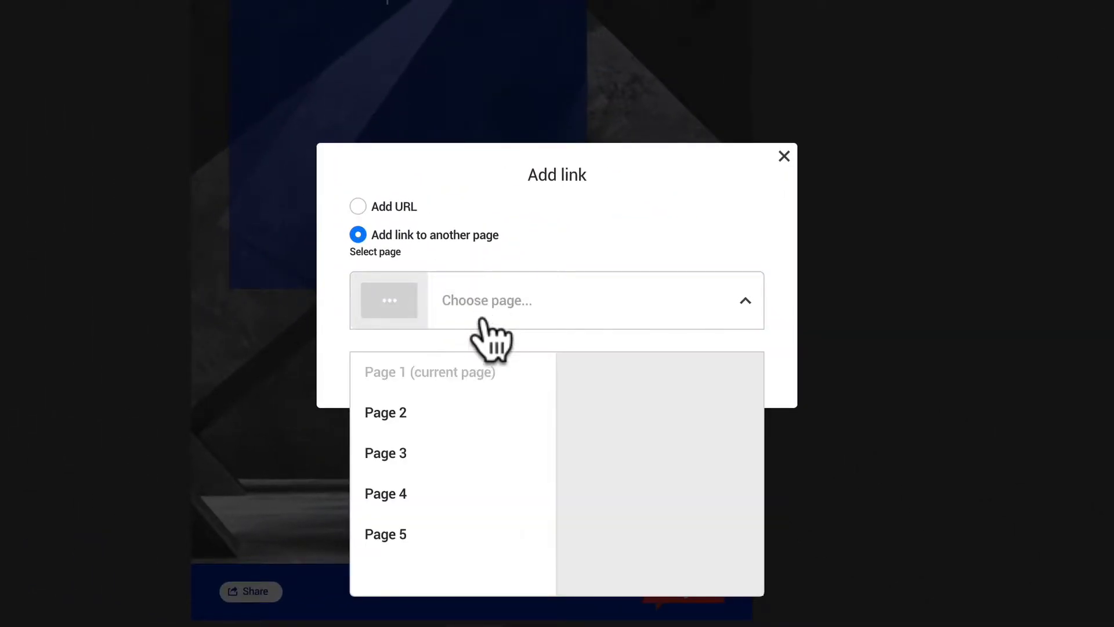
pyautogui.click(386, 412)
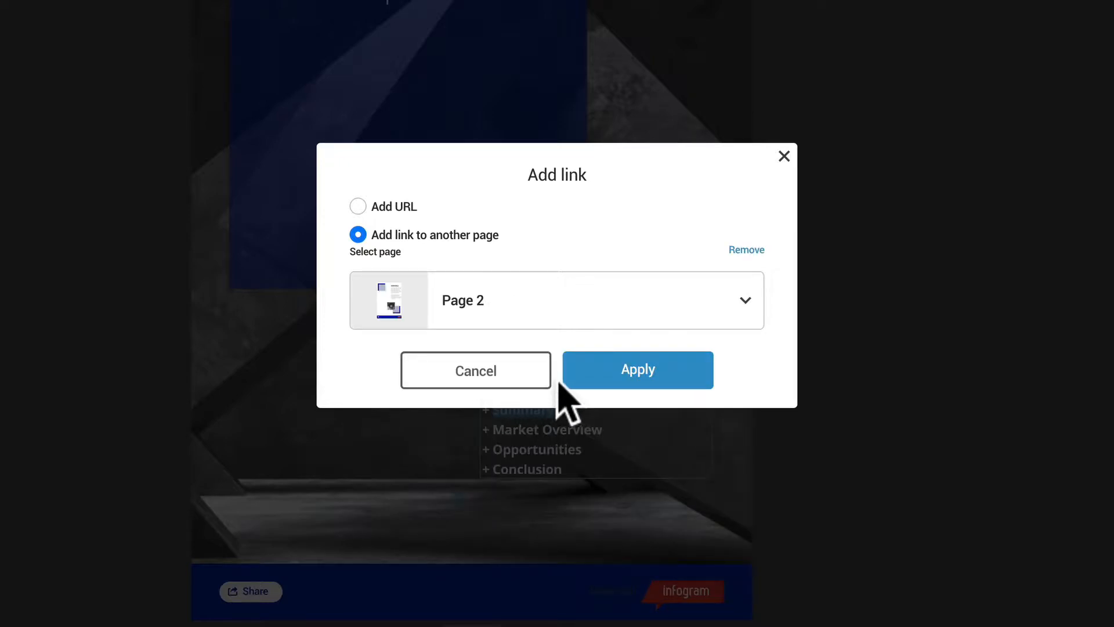
pyautogui.click(637, 370)
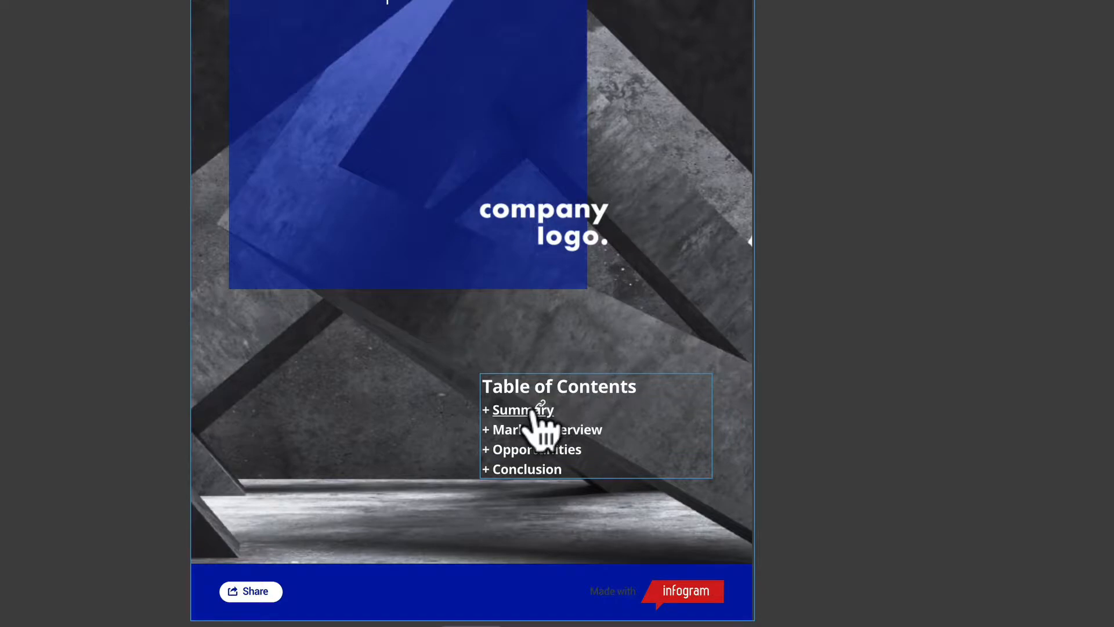
# Step: Select the linked Summary entry and preview the underlined table-of-contents links
pyautogui.click(523, 409)
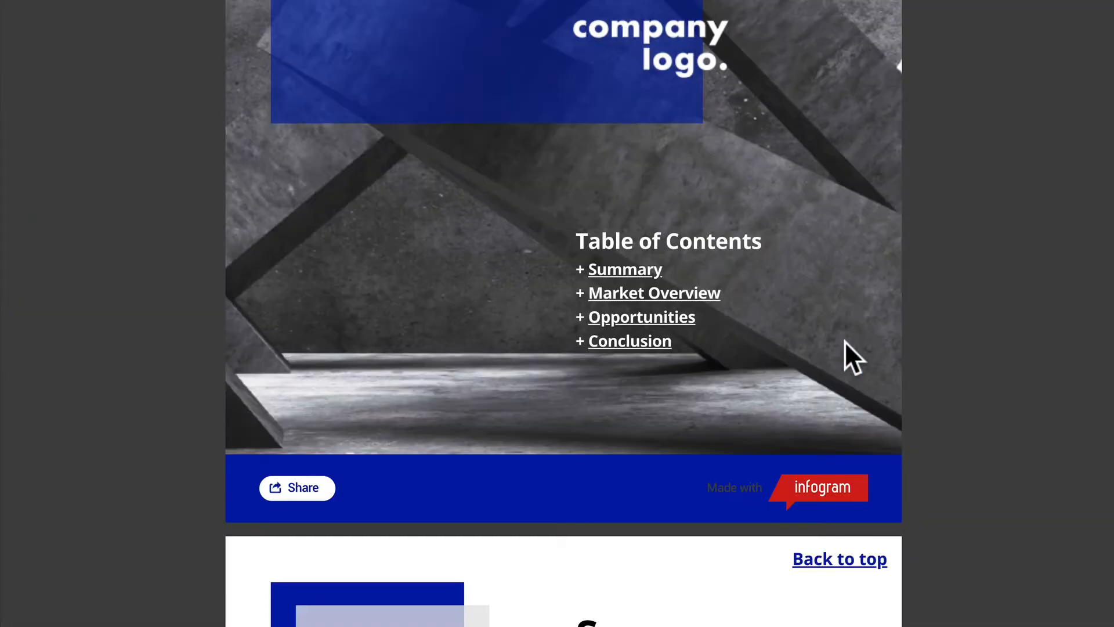
pyautogui.moveTo(809, 345)
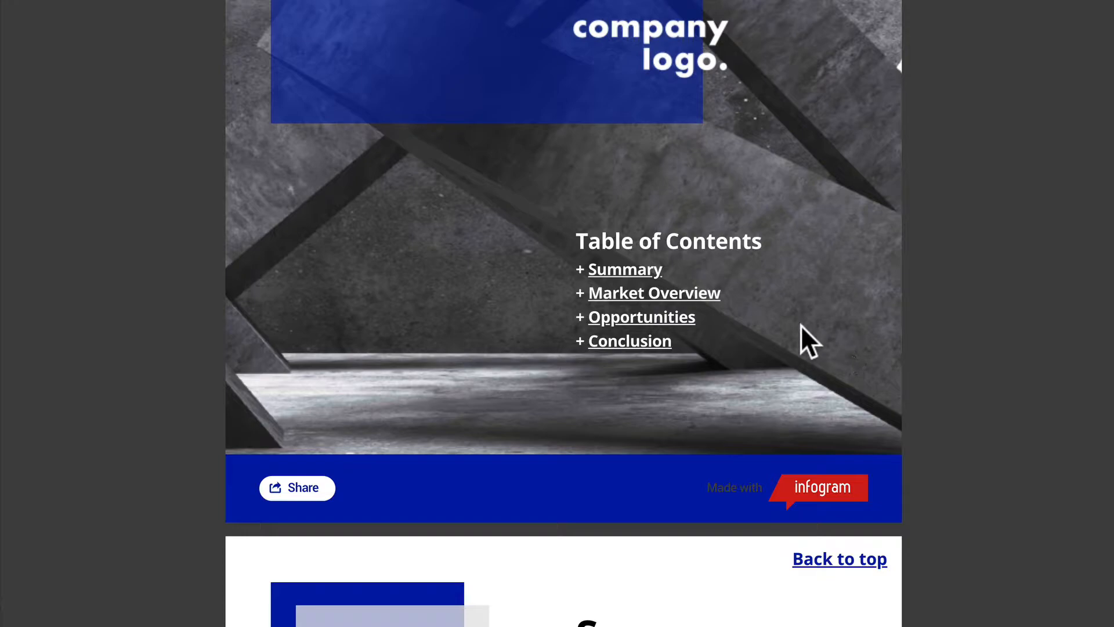
pyautogui.click(653, 292)
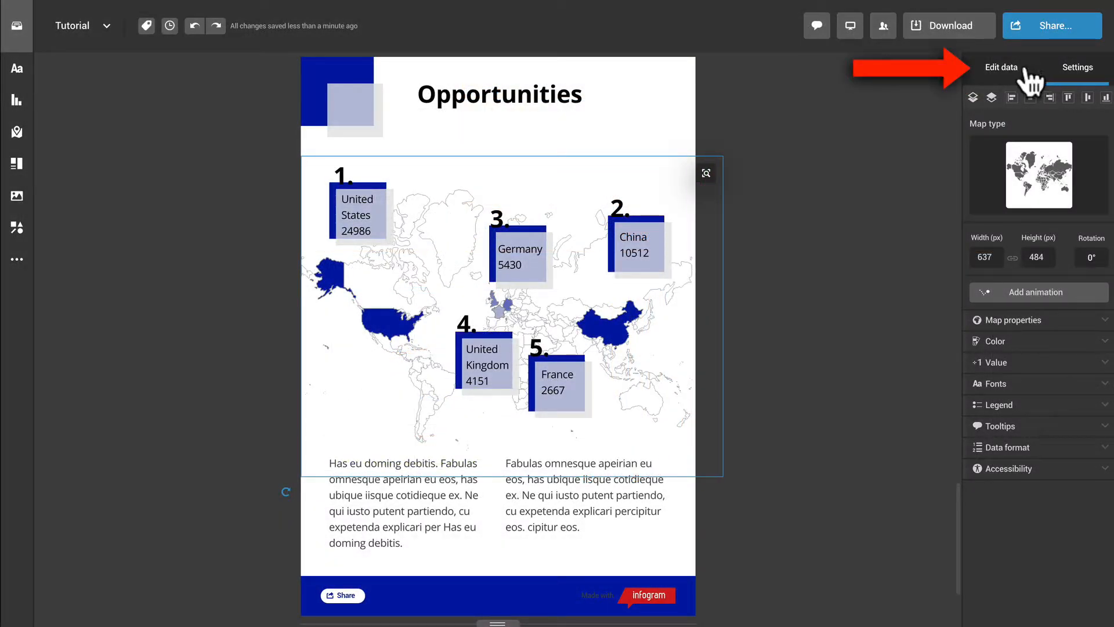
pyautogui.click(1002, 67)
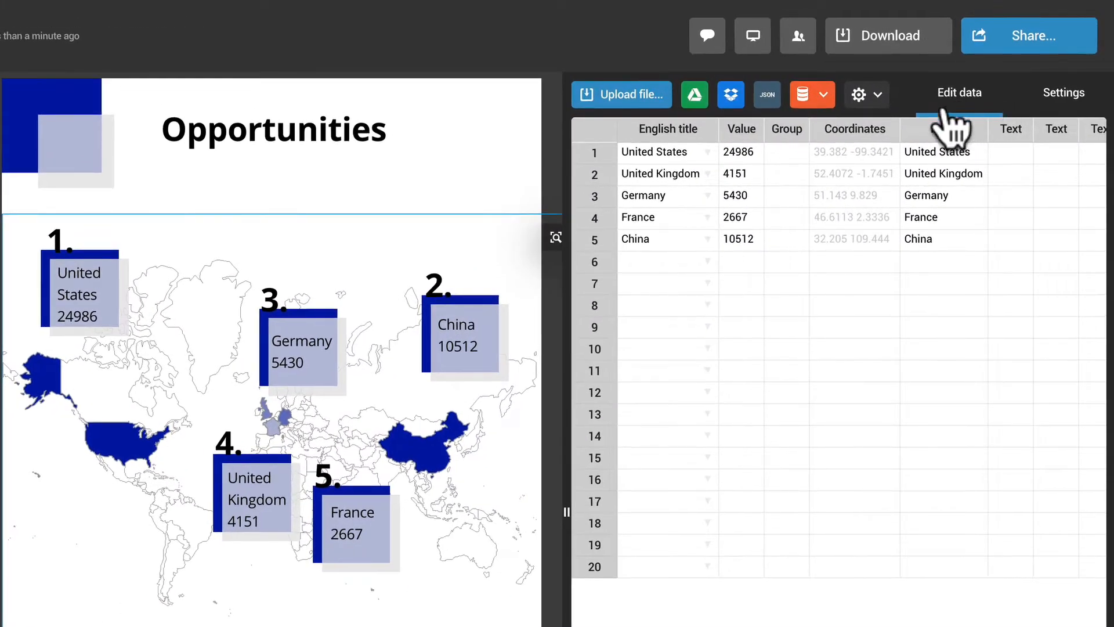
pyautogui.rightClick(737, 151)
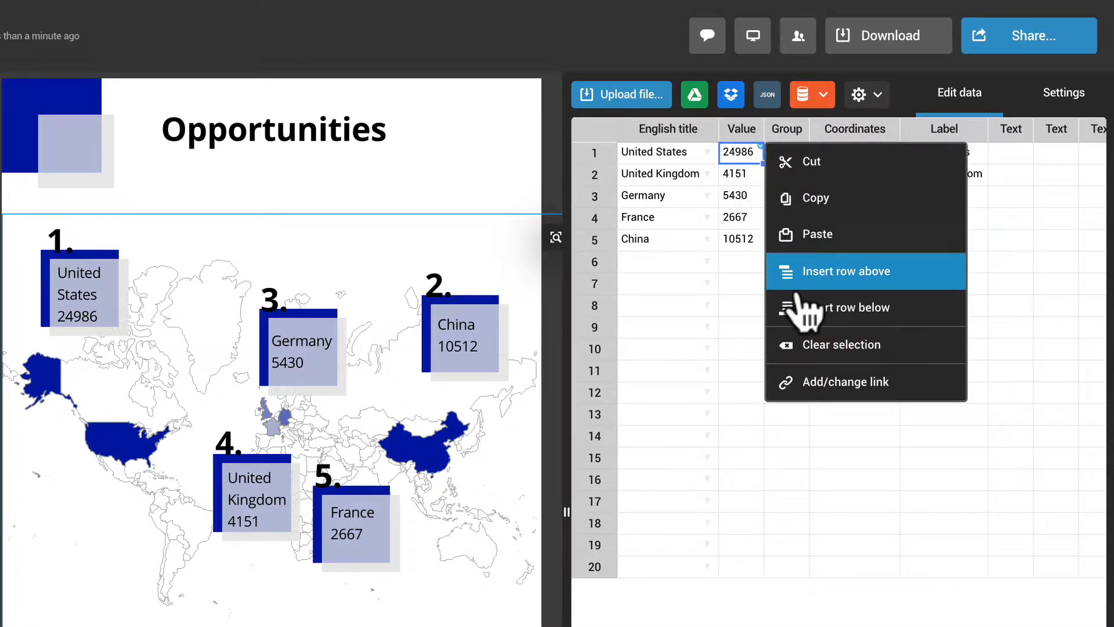
pyautogui.click(839, 382)
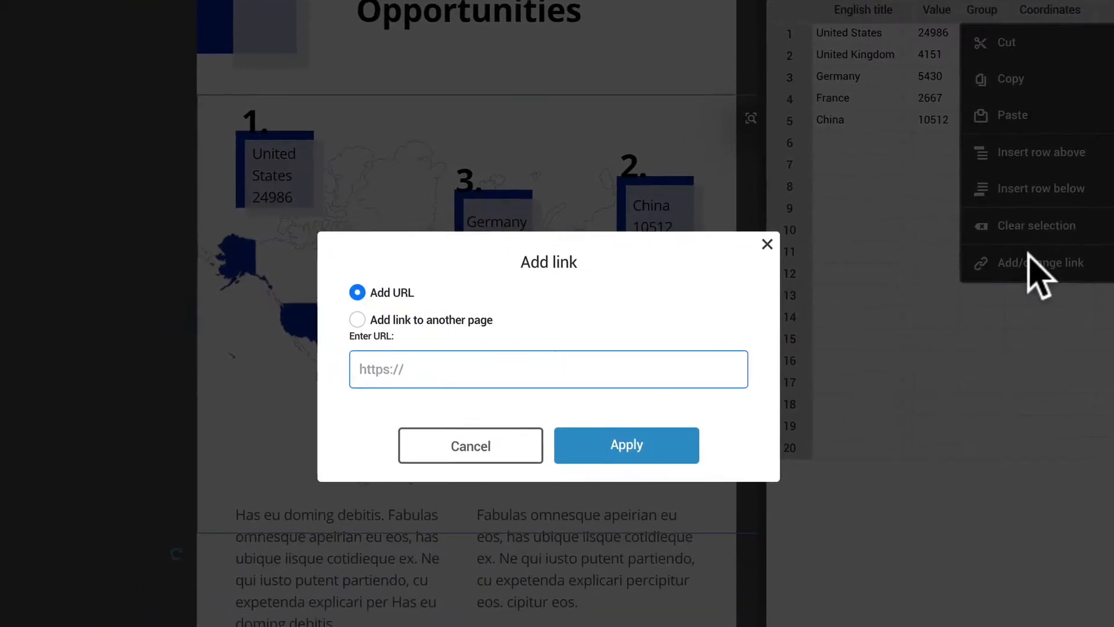
pyautogui.write('www.example.com')
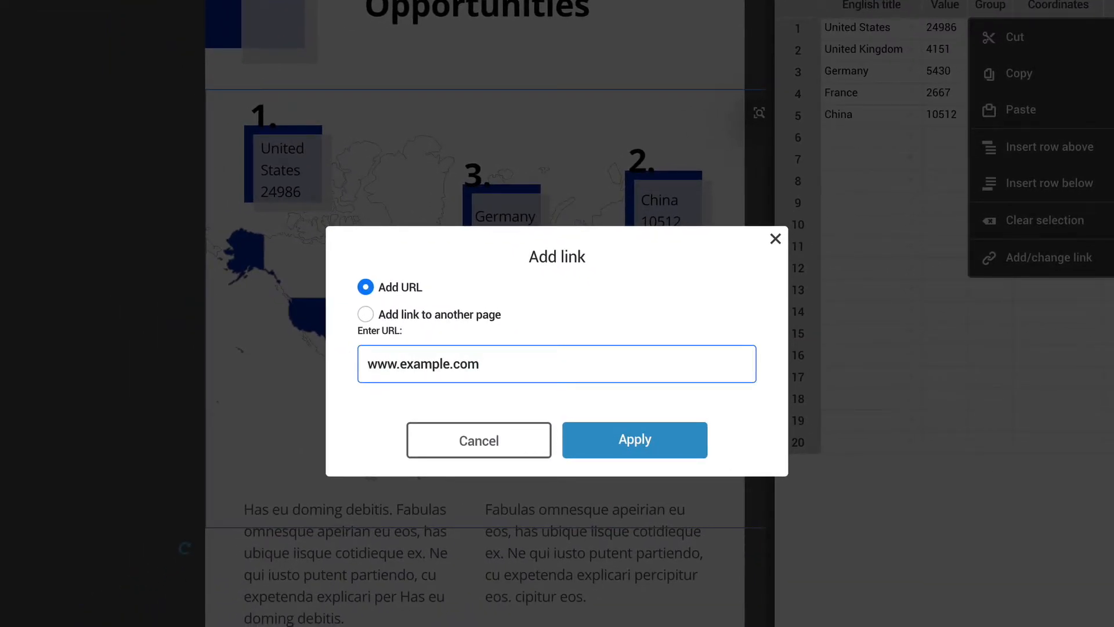
pyautogui.click(634, 439)
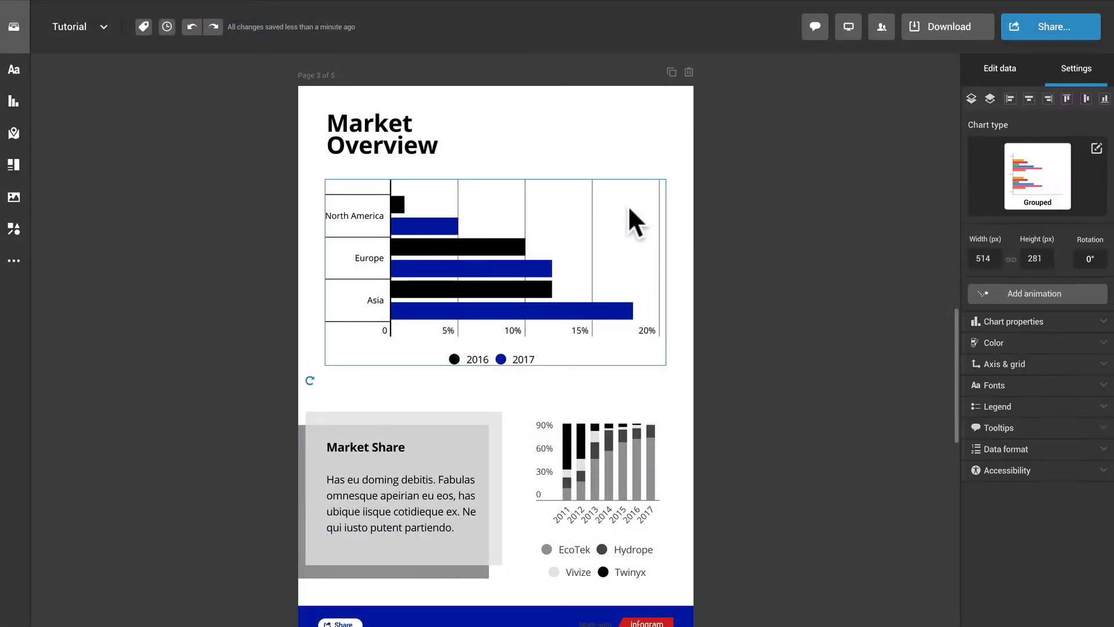
pyautogui.click(998, 69)
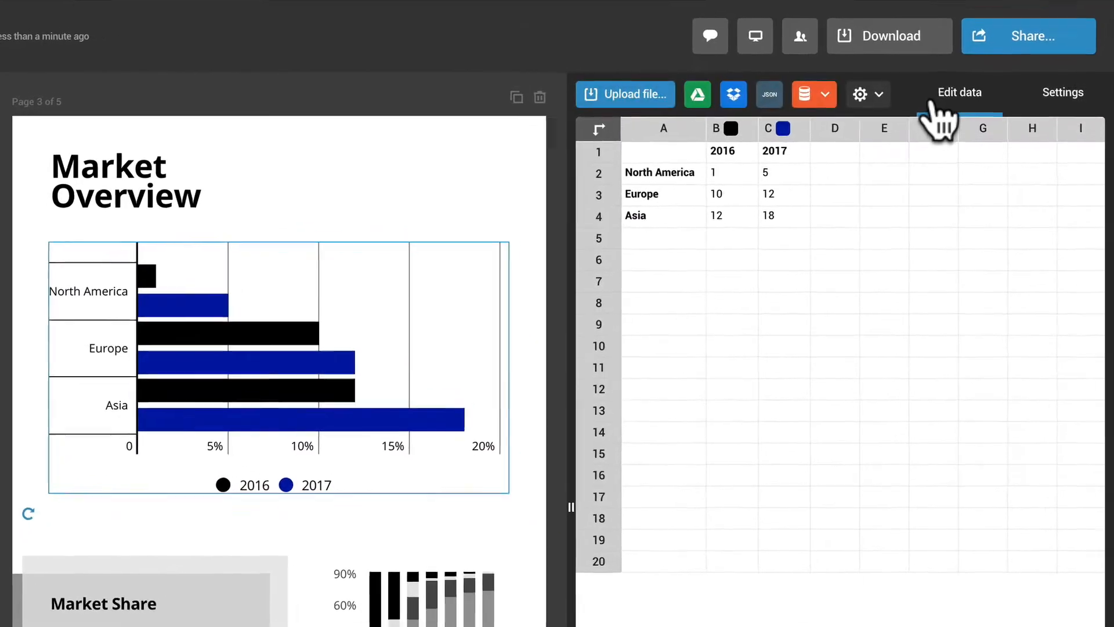
pyautogui.rightClick(766, 219)
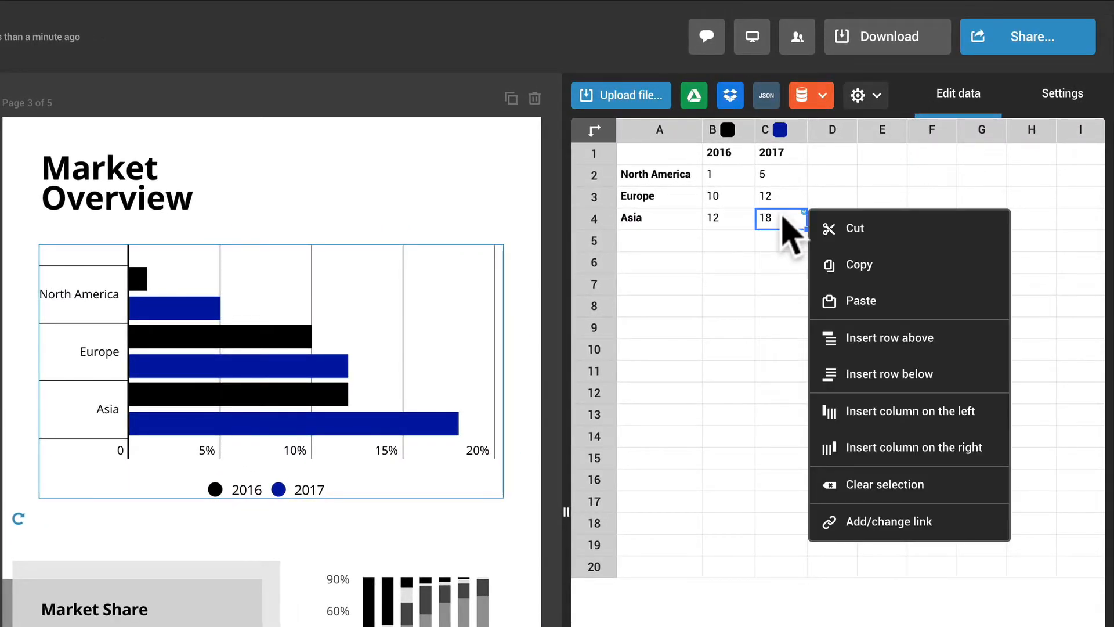
pyautogui.click(888, 521)
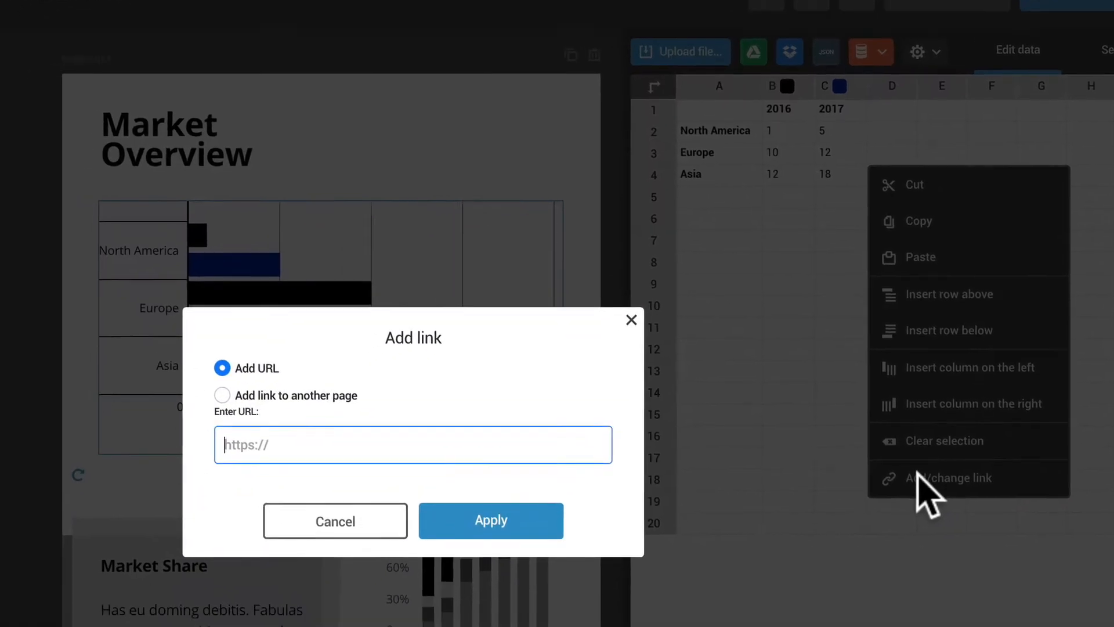
pyautogui.write('www.example.com')
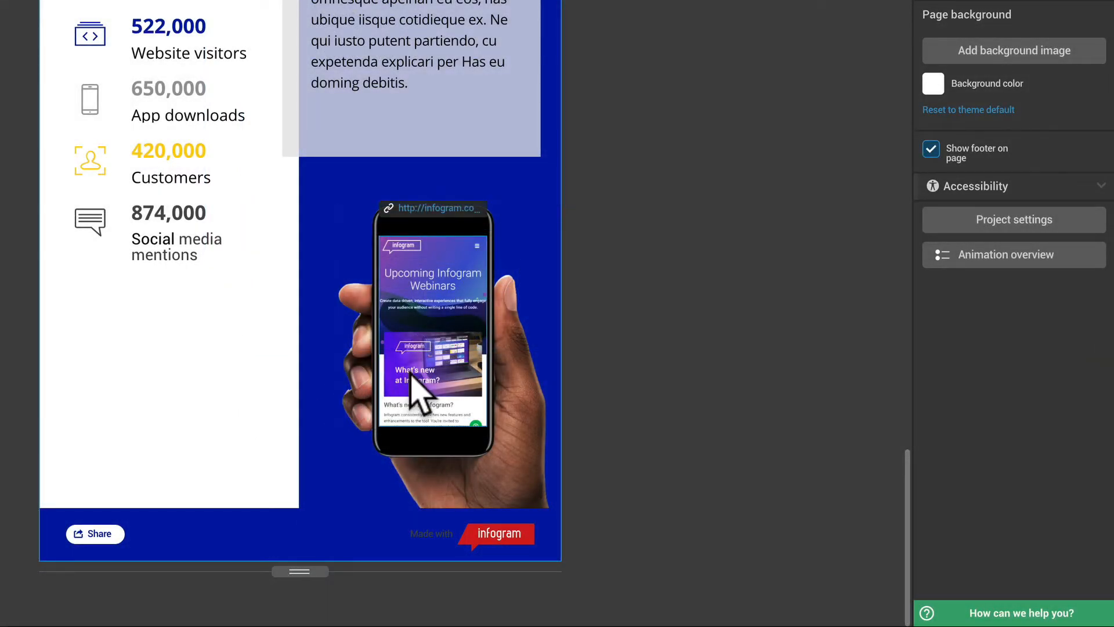
pyautogui.click(432, 341)
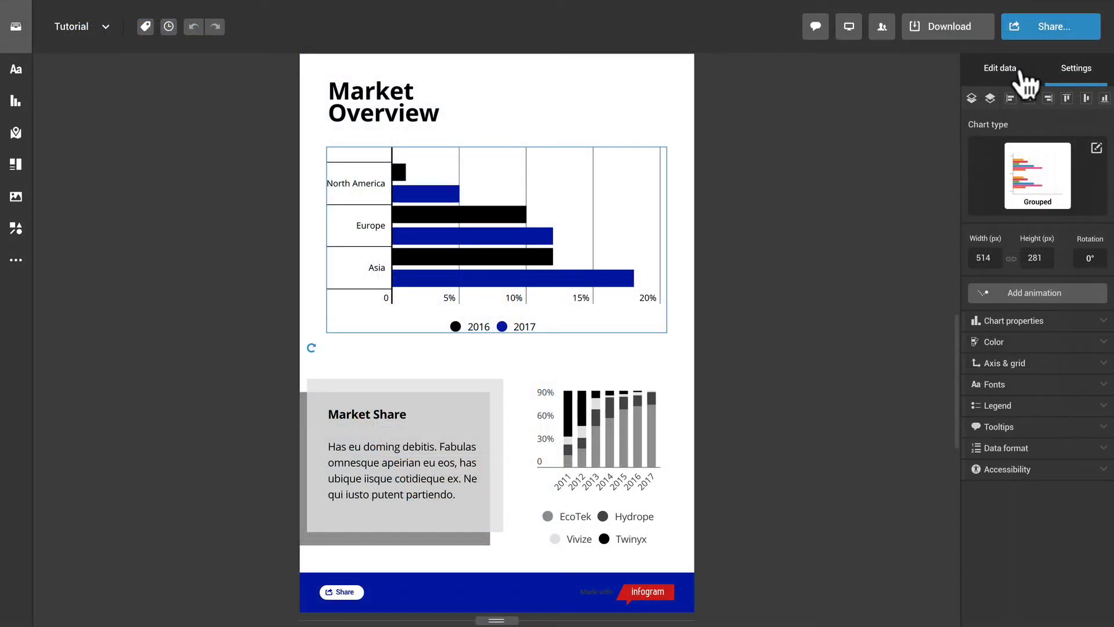
# Step: Remove the link from the Asia 2017 bar via its Add/change link settings
pyautogui.click(999, 67)
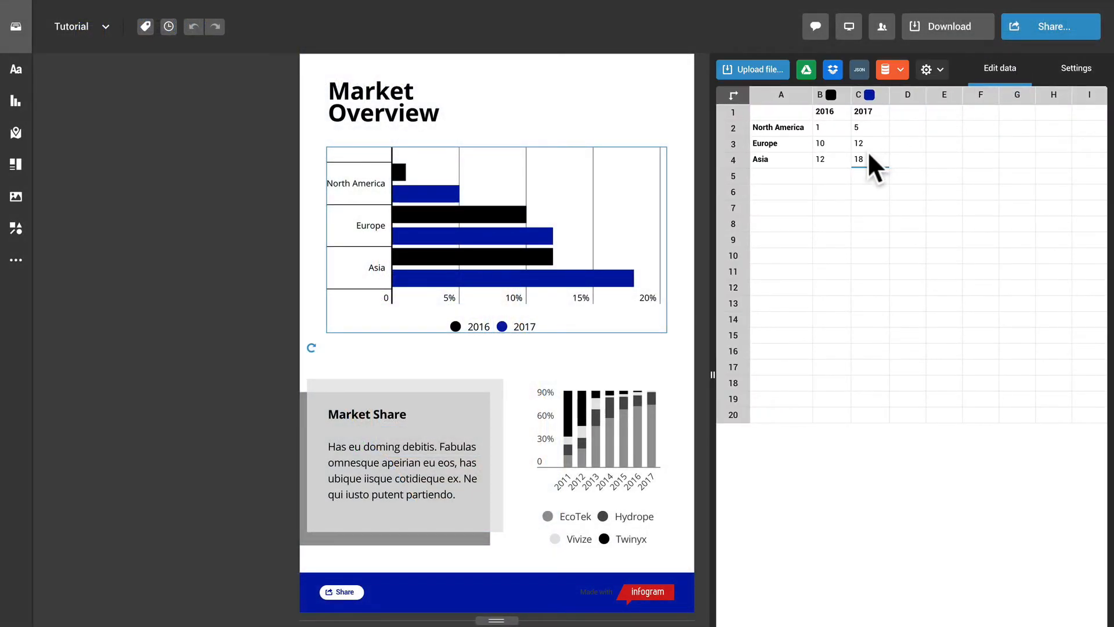
pyautogui.rightClick(869, 159)
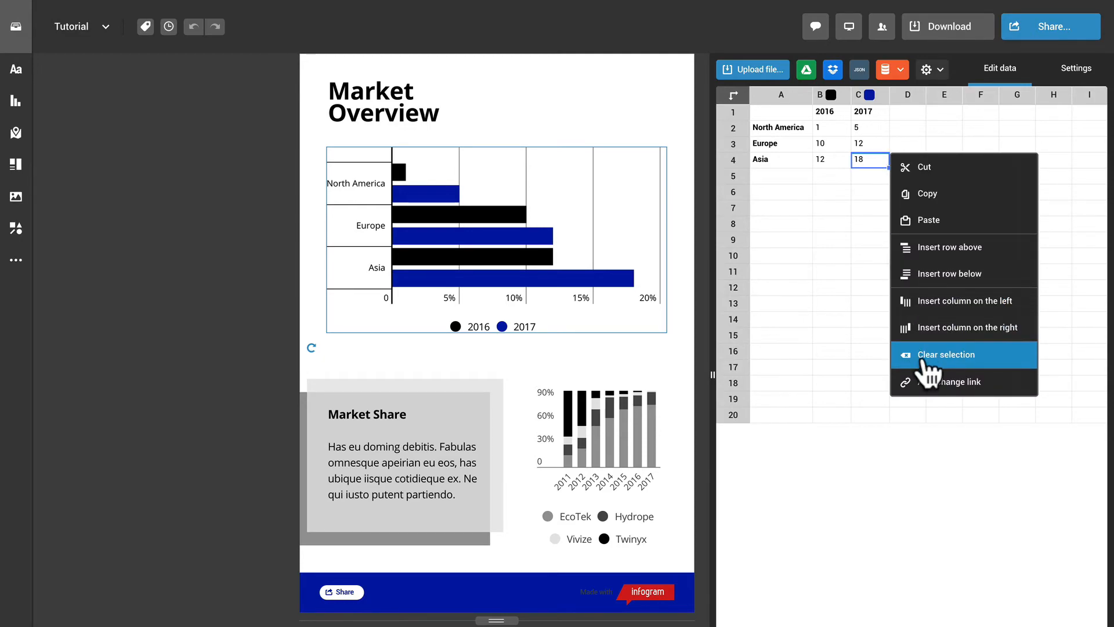
pyautogui.click(959, 382)
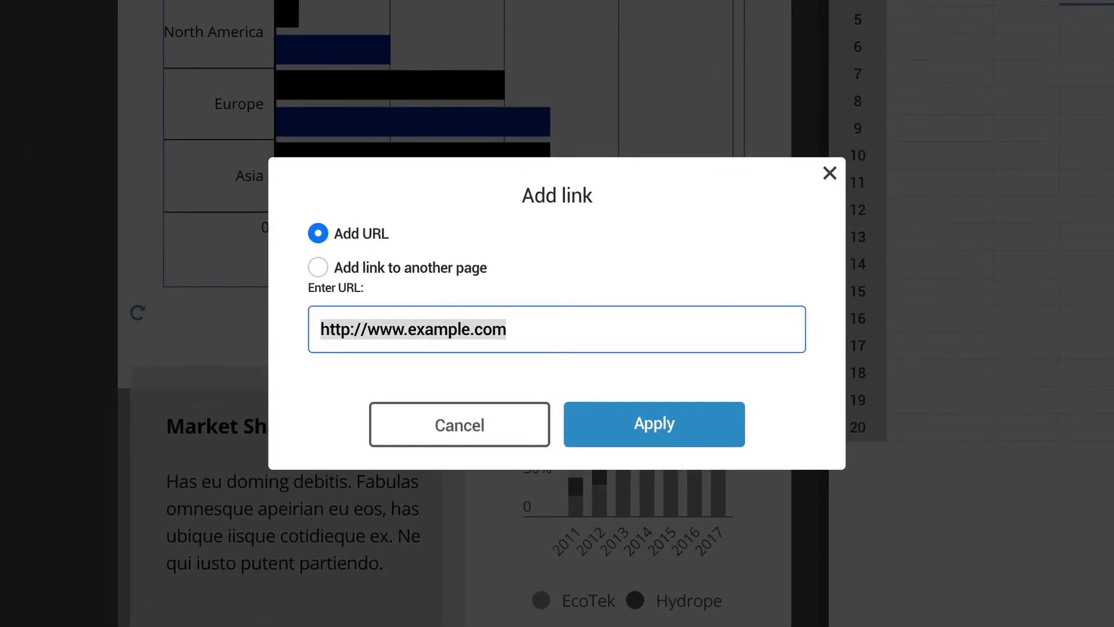
pyautogui.click(317, 265)
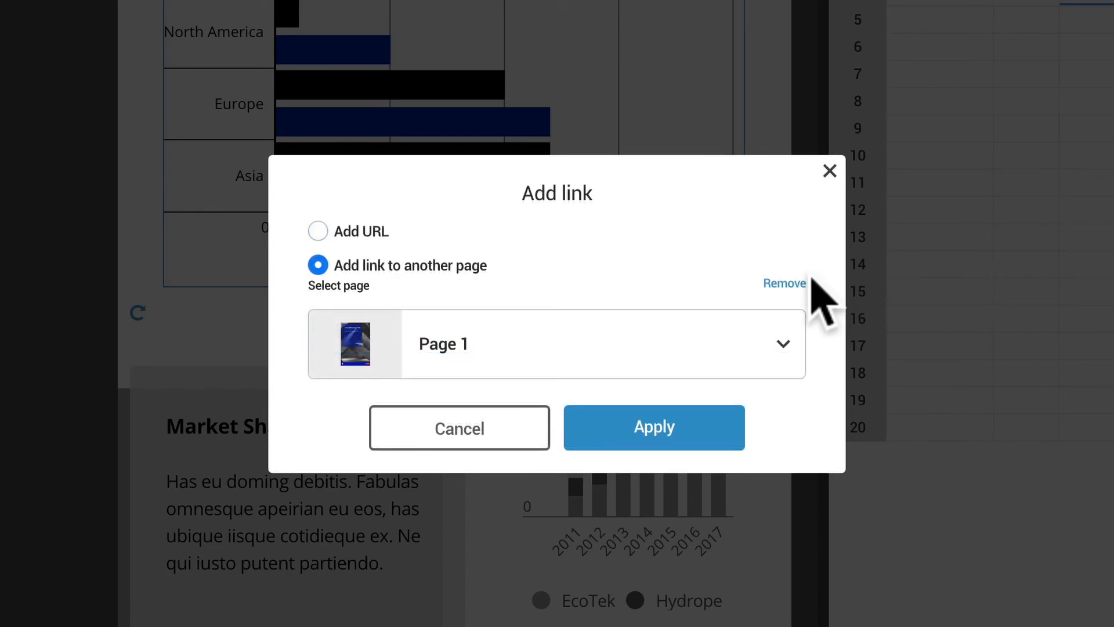
pyautogui.click(653, 427)
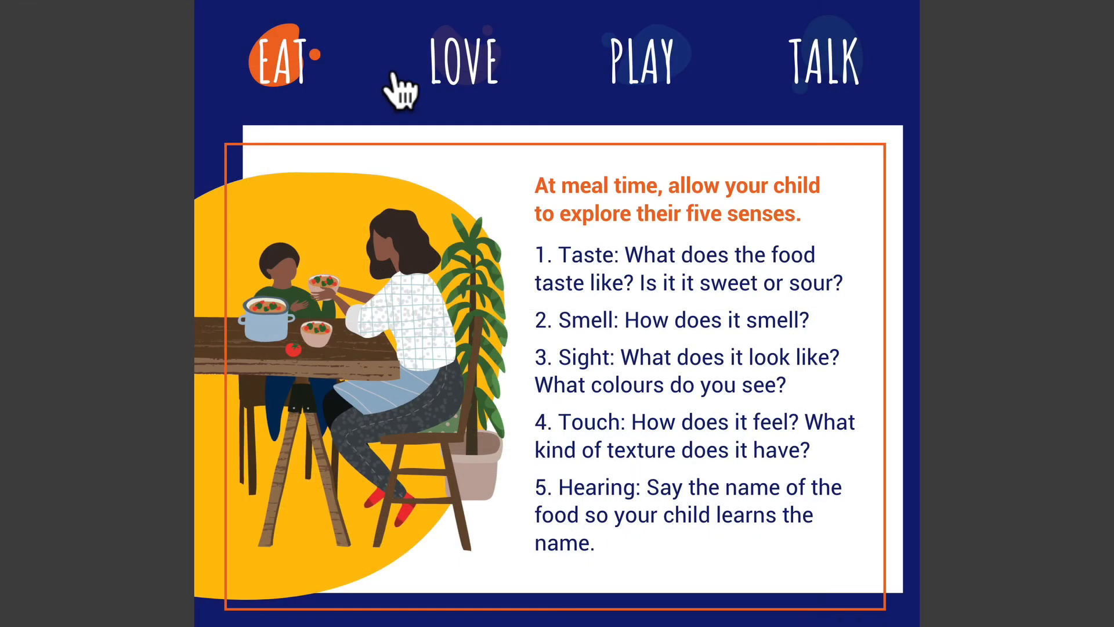
# Step: Show the LOVE section of the example report with Eat, Love, Play and Talk tabs
pyautogui.click(465, 59)
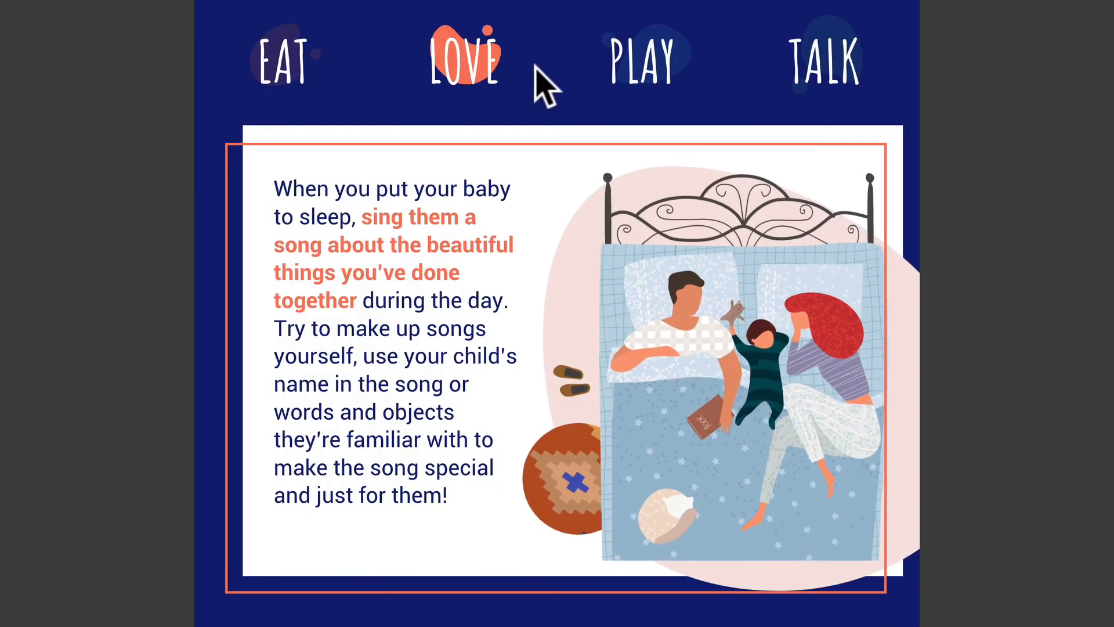